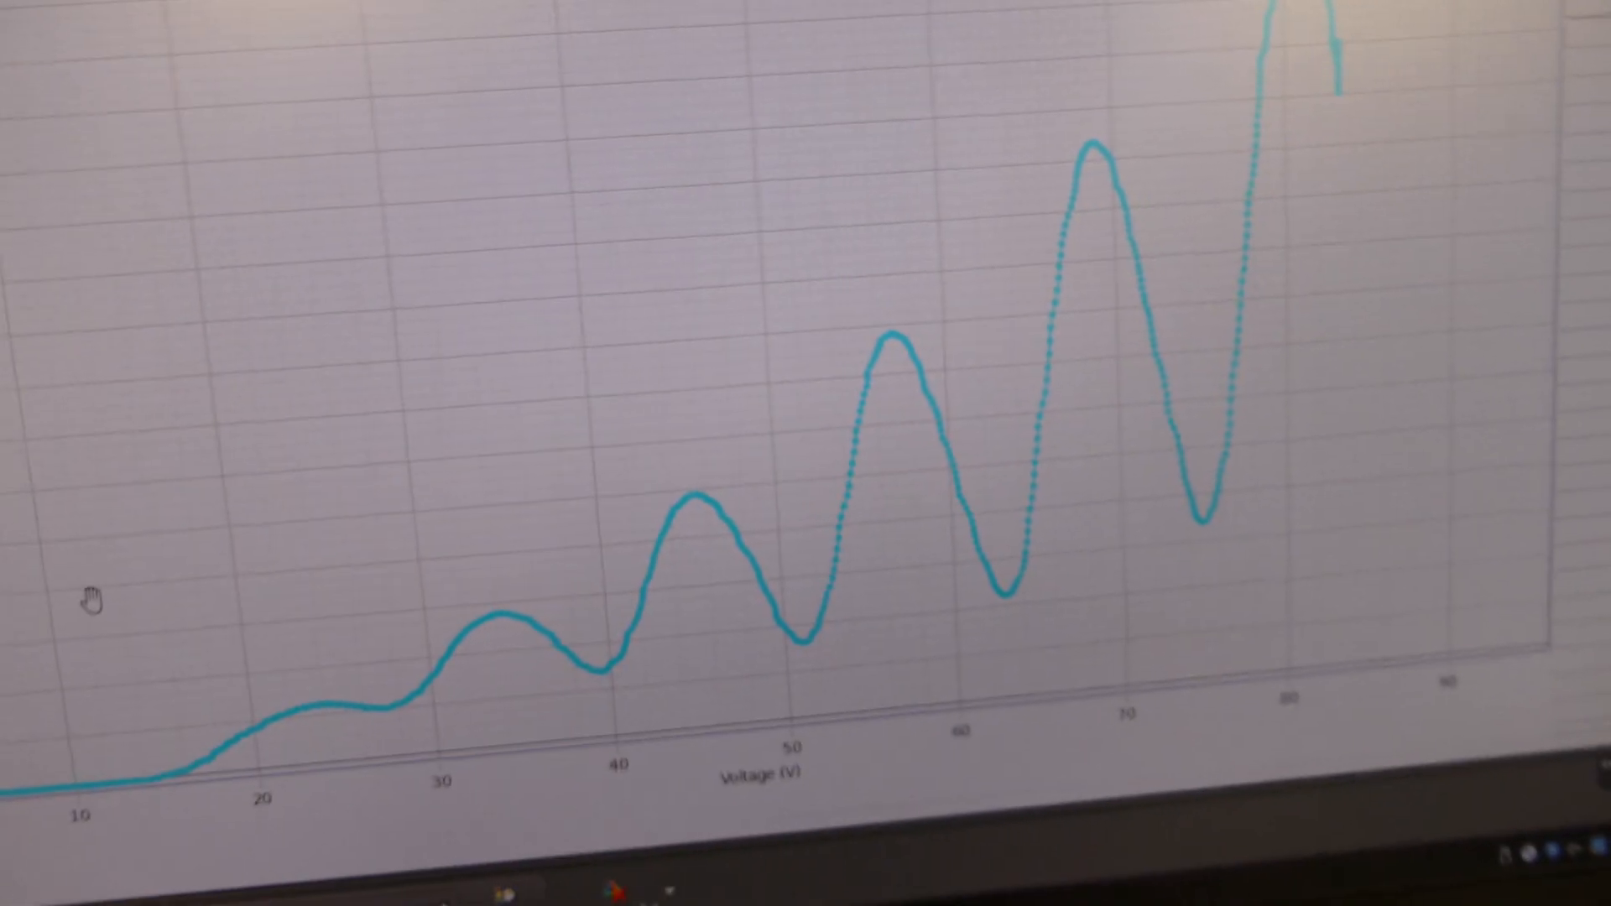
- Add a delta tool from the 34.2 V peak marker to a later peak, reading ΔV = 25.5 V
{"action": "left_click", "coordinate": [443, 253]}
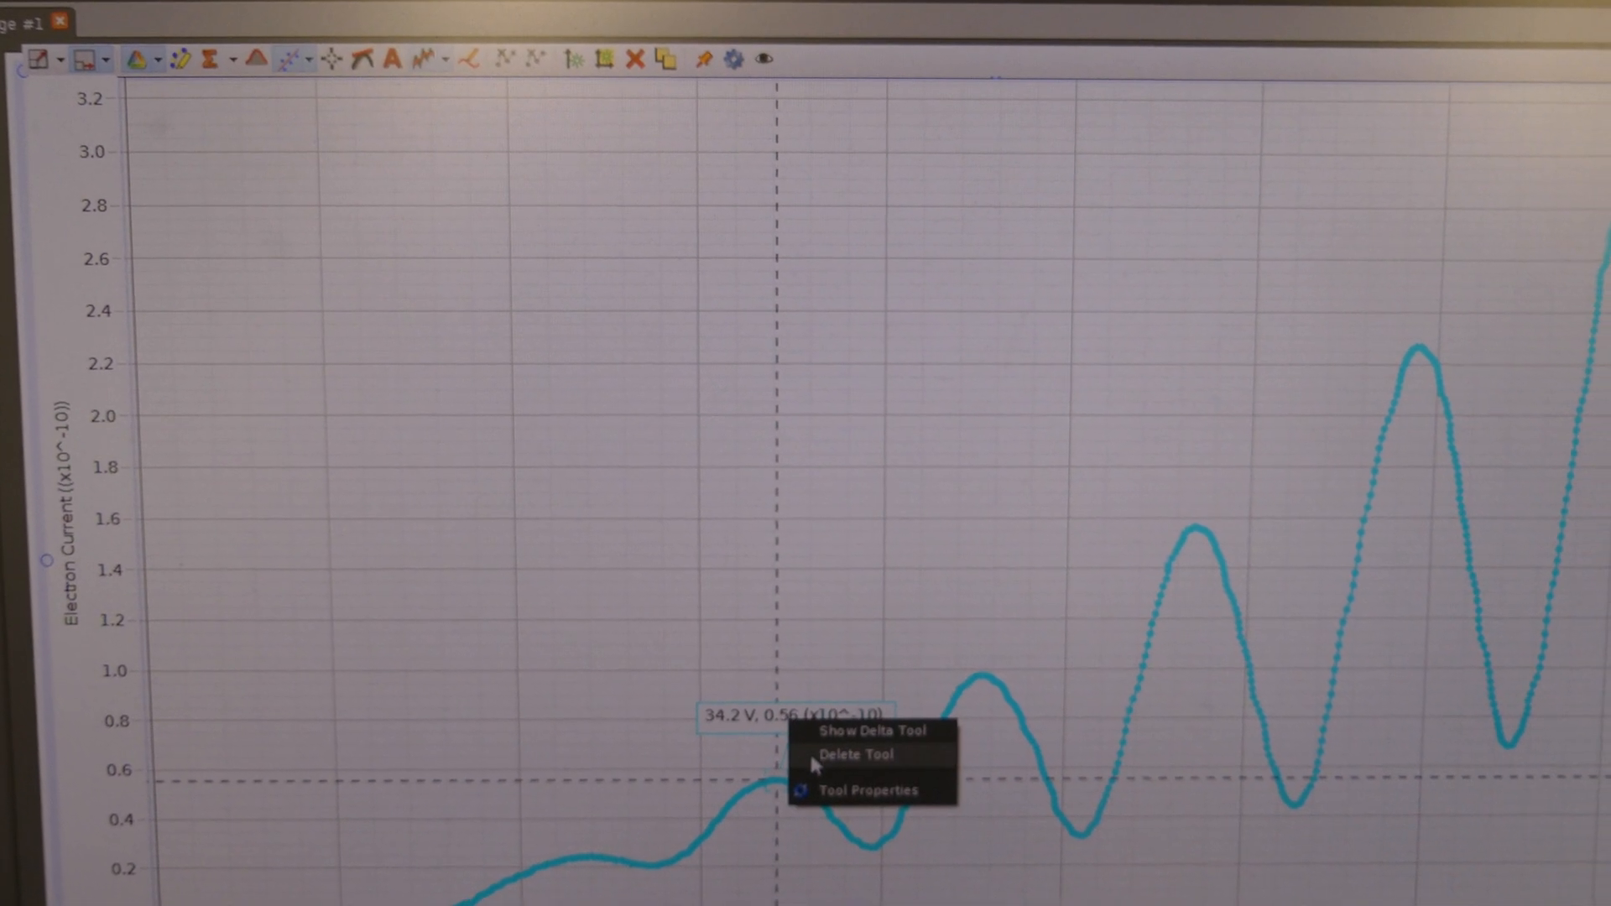
{"action": "left_click", "coordinate": [871, 730]}
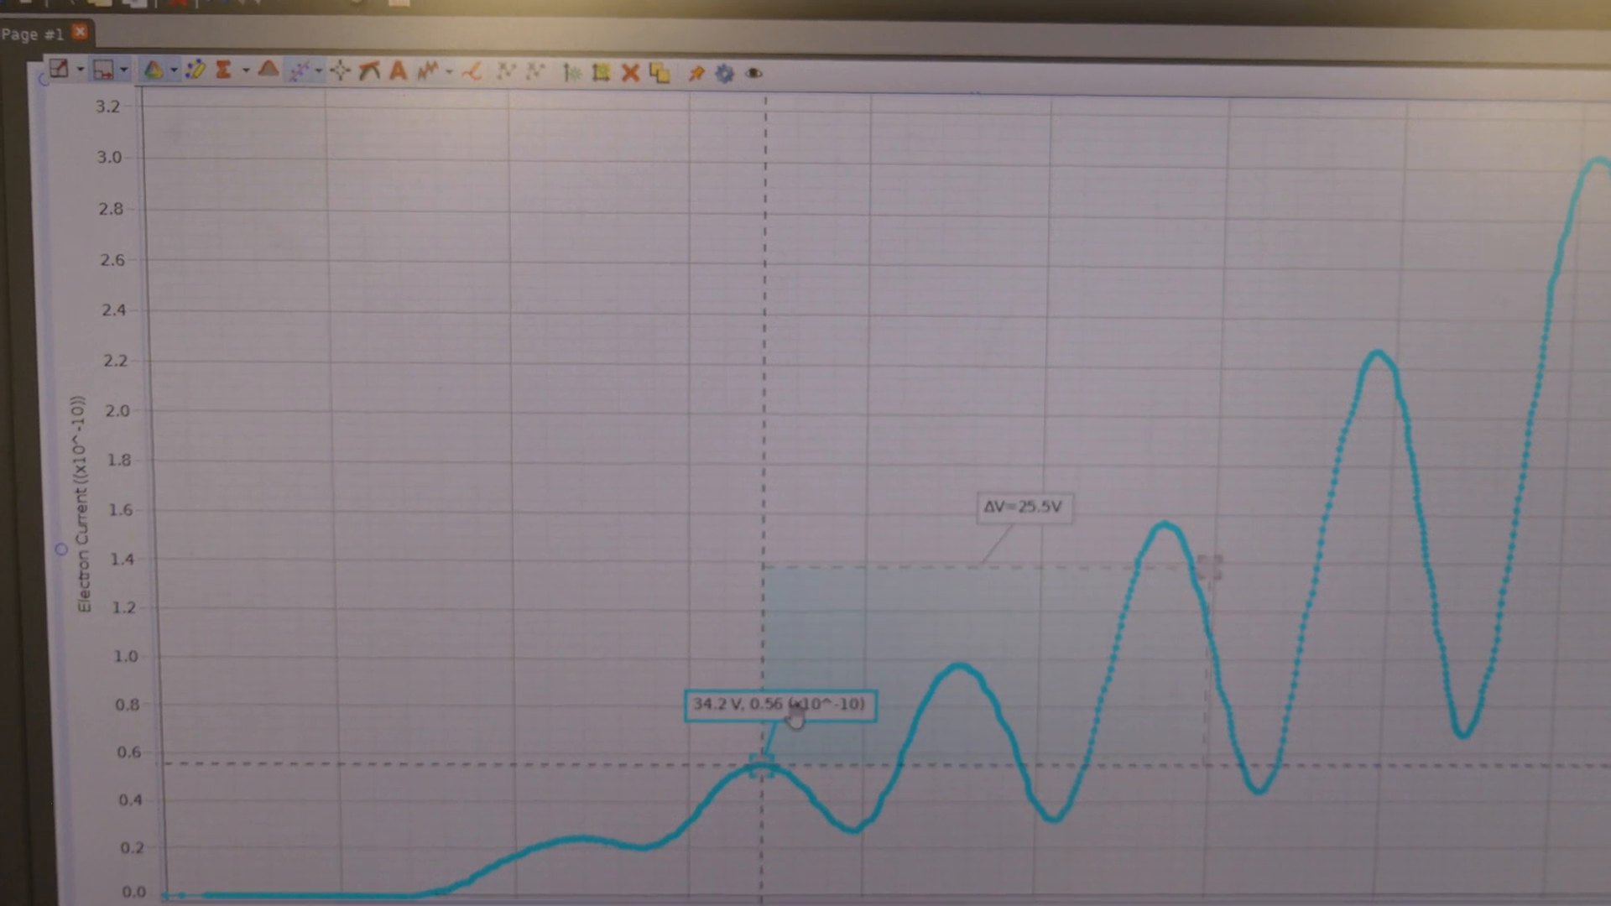